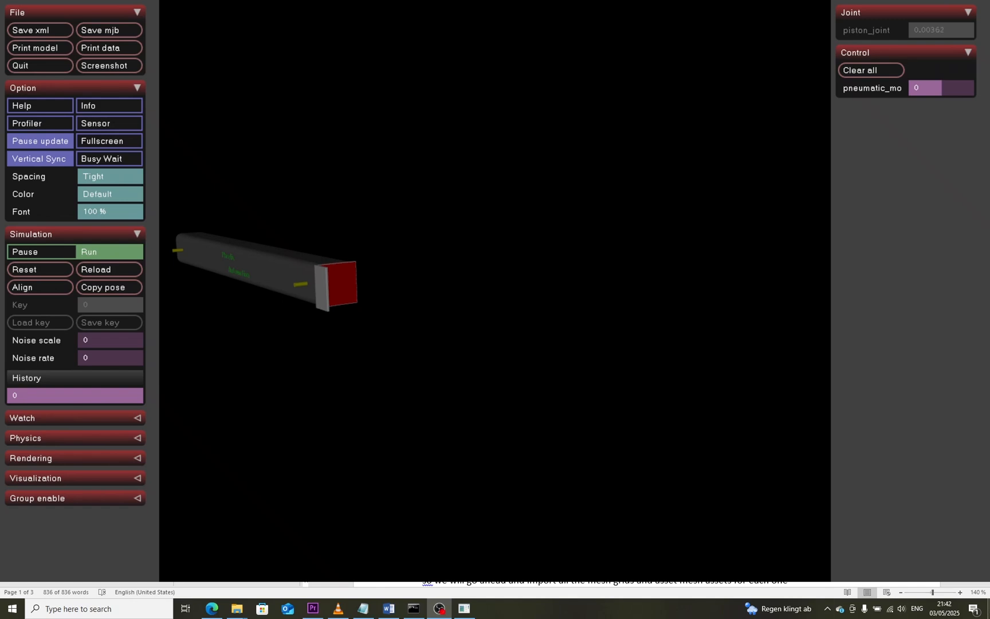
# Nudge the control slider to show the finished cylinder moving in the viewer.
pyautogui.moveTo(908, 88); pyautogui.dragTo(960, 89)
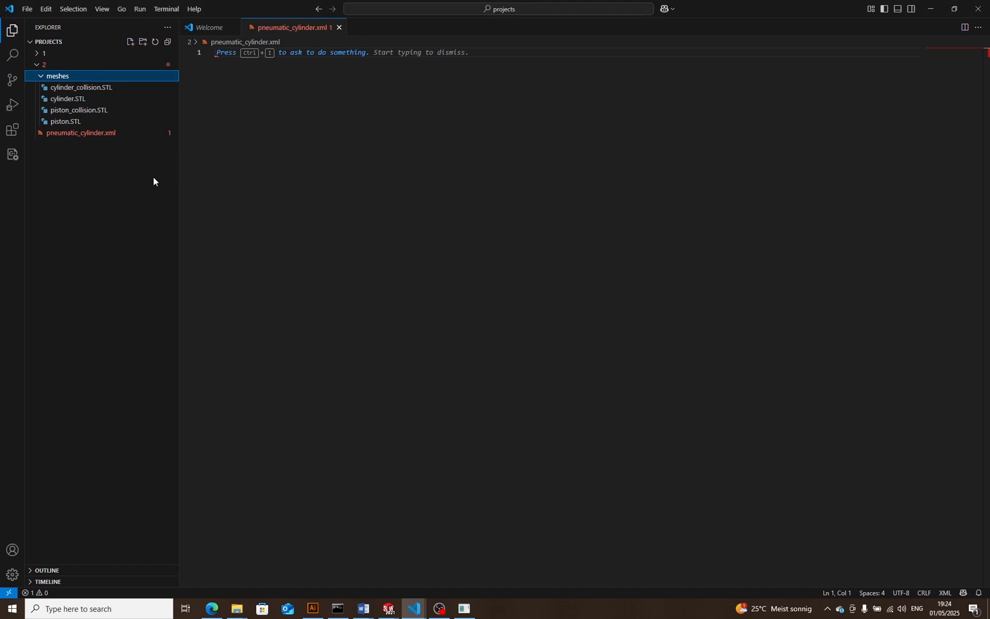
# Start the file with a <mujoco> root and <compiler meshdir="meshes" />.
pyautogui.write('<mujoco>')
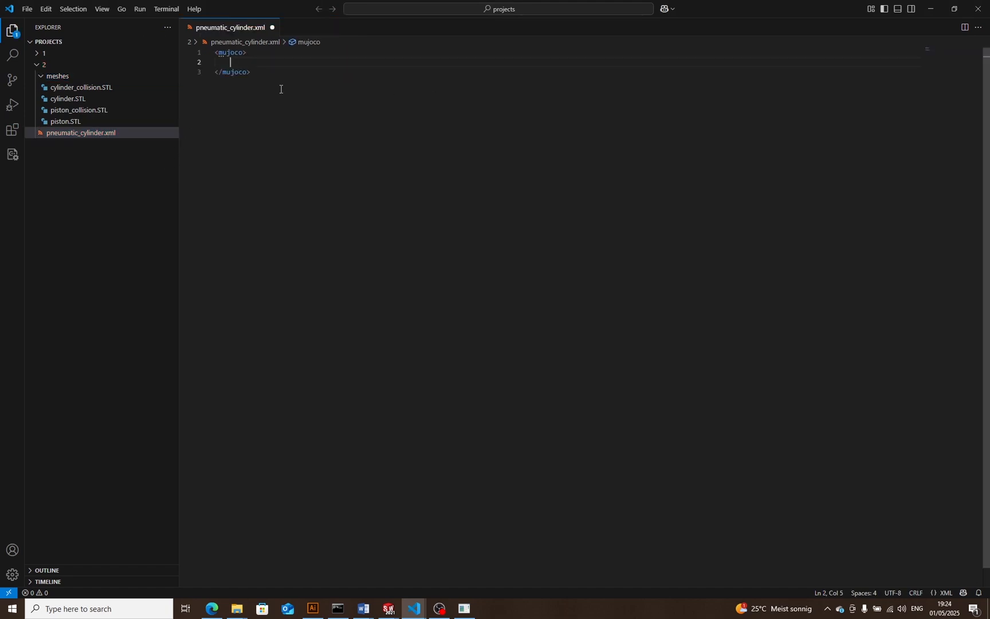
pyautogui.write('<compiler meshdir="meshes" />')
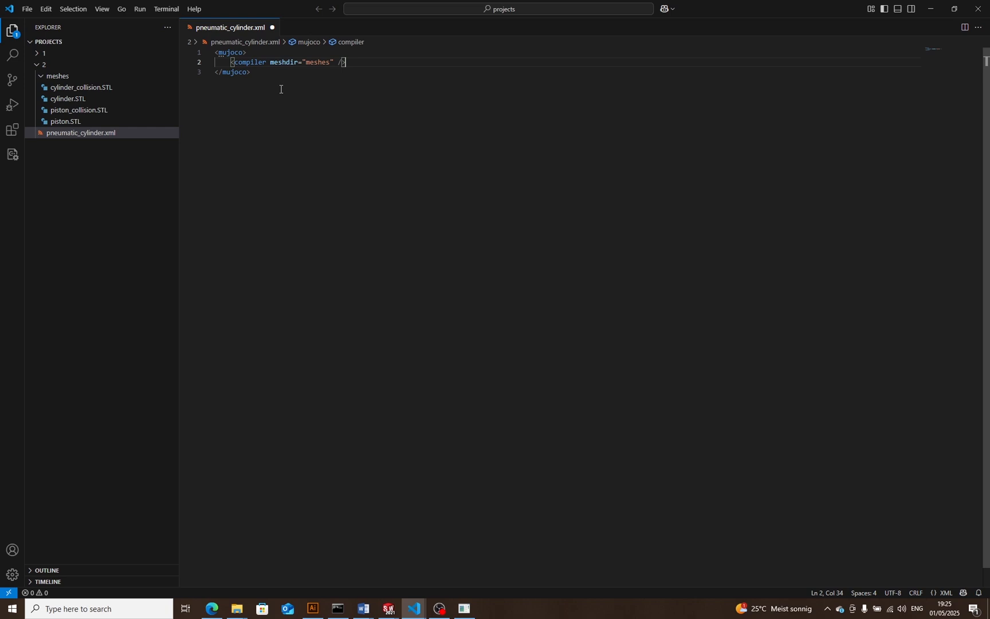
pyautogui.press('enter')
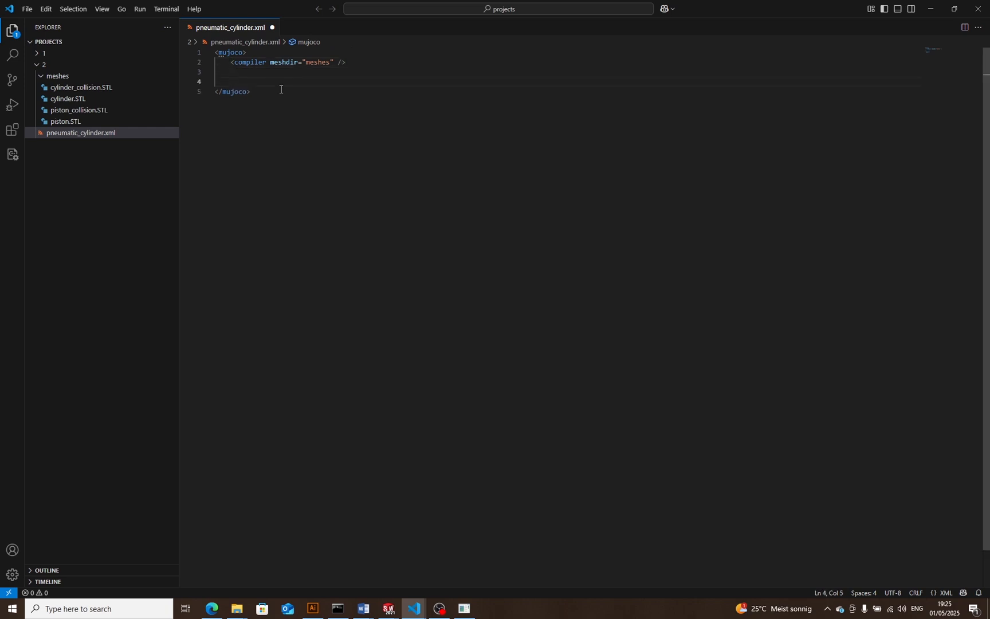
# Add an <asset> block with mesh "cylinder" from cylinder.STL.
pyautogui.write('<')
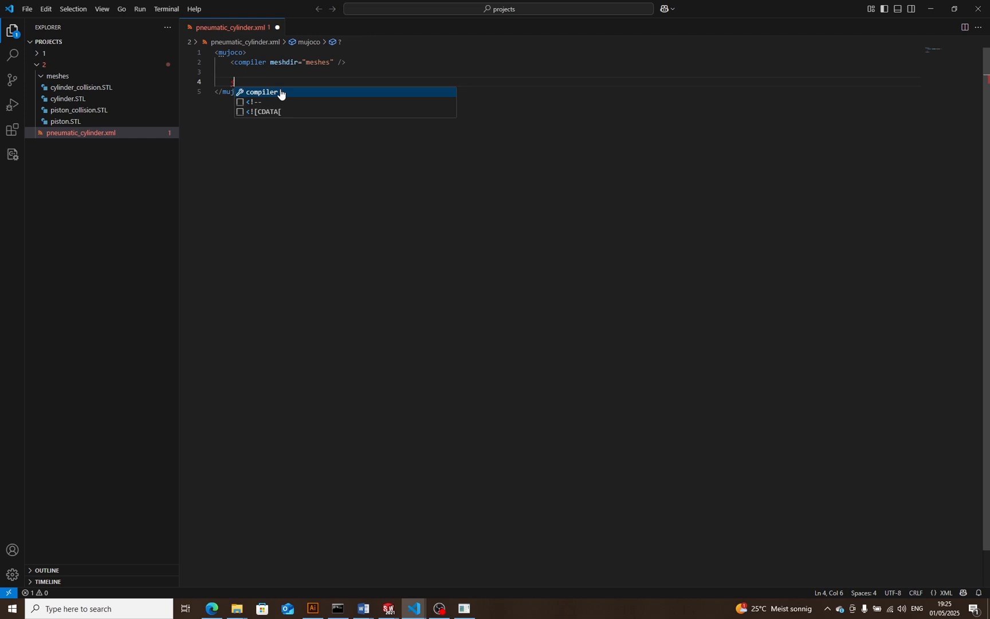
pyautogui.write('asse')
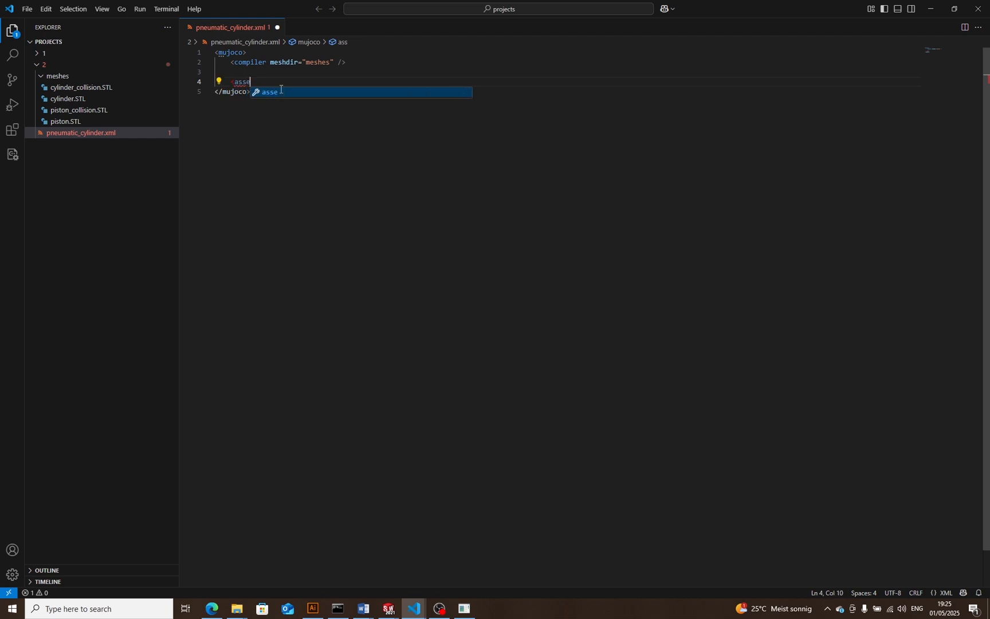
pyautogui.write('t>')
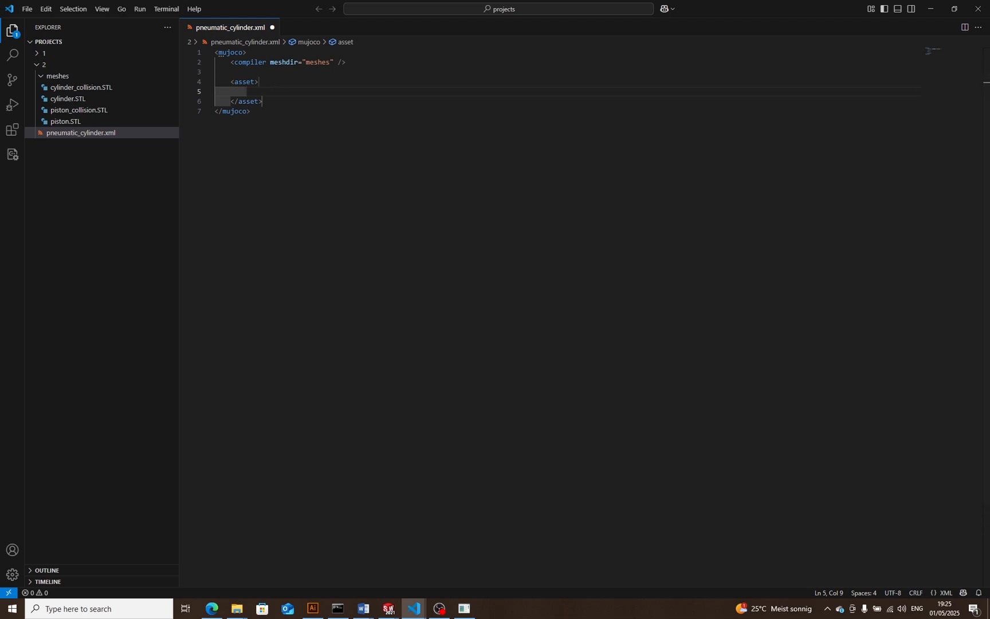
pyautogui.write('<mesh name="cylinder" file="cylinder.STL" />')
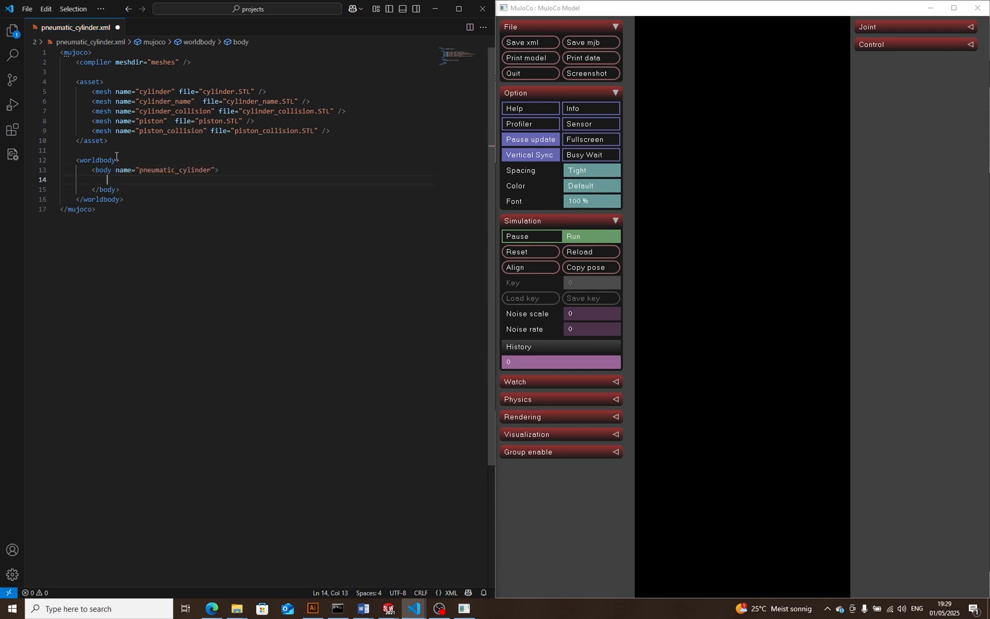
# Finish the mesh entries and a cylinder body with a type="mesh" geom, inspected in the viewer.
pyautogui.write('ba')
pyautogui.write('<geom />')
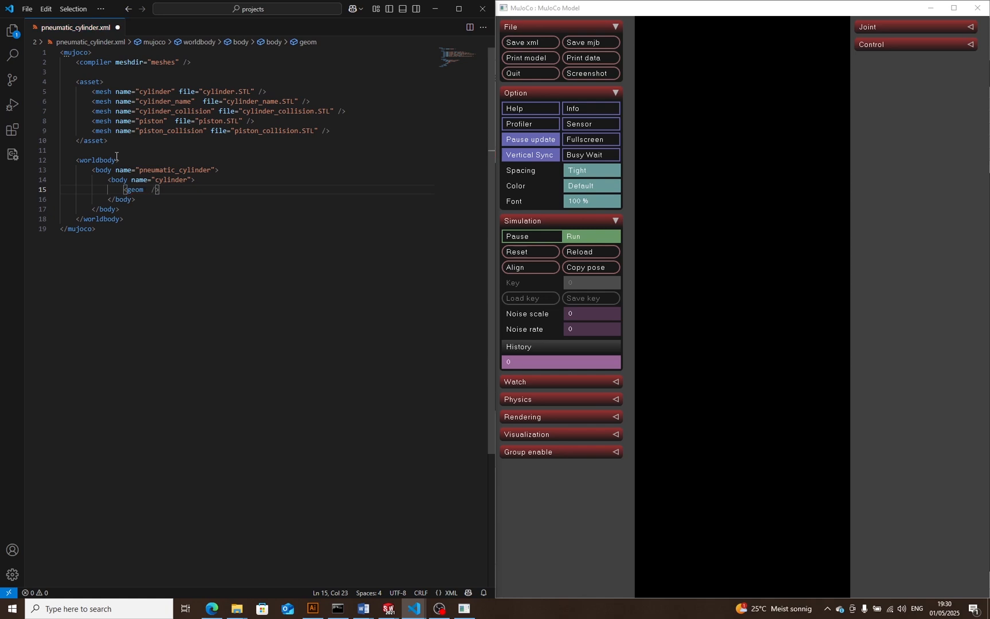
pyautogui.write('type="mesh"')
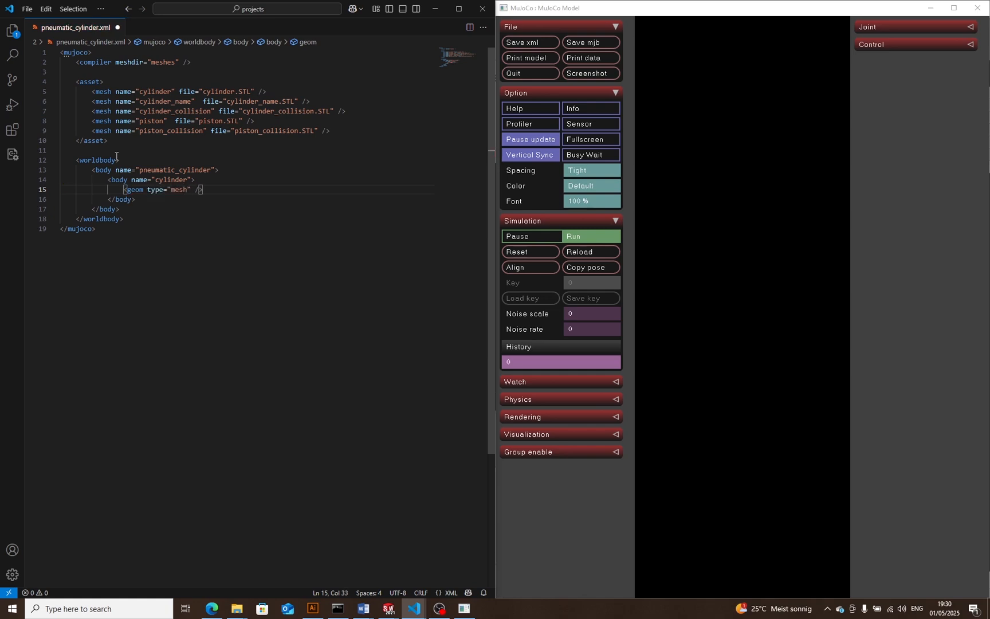
pyautogui.write('model=')
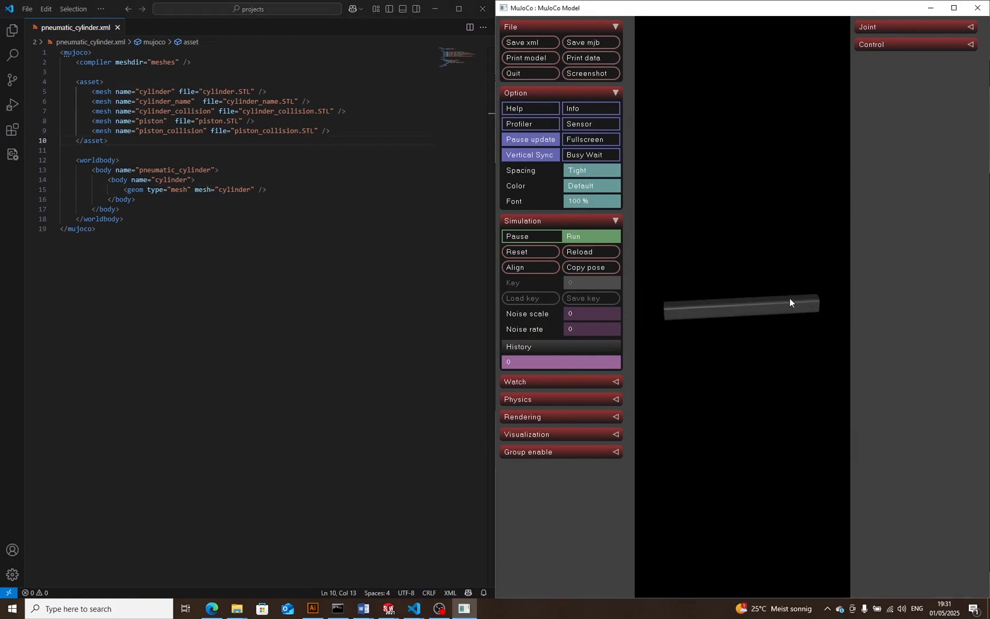
pyautogui.moveTo(789, 302); pyautogui.dragTo(771, 334)
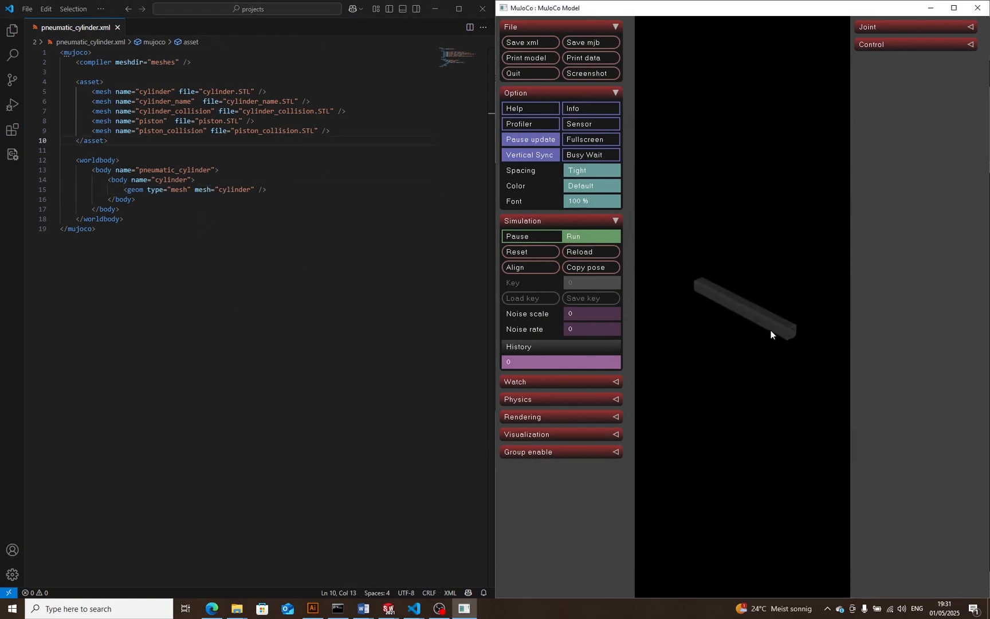
pyautogui.write('geom type="mesh"/>')
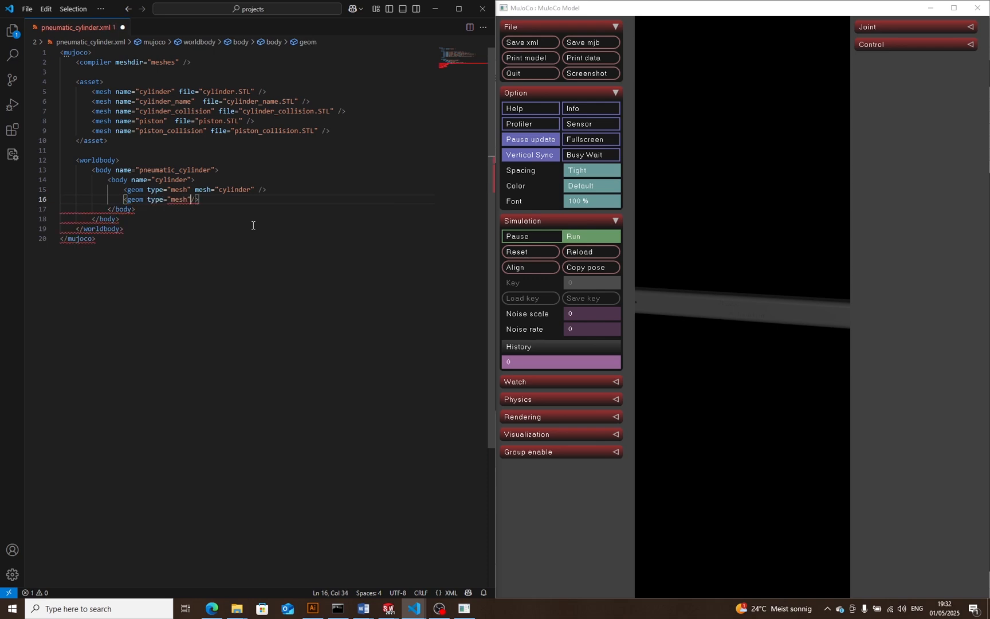
# Add the cylinder_name mesh geom to the cylinder body and begin a new sibling <body>.
pyautogui.write('mesh="cylinder"')
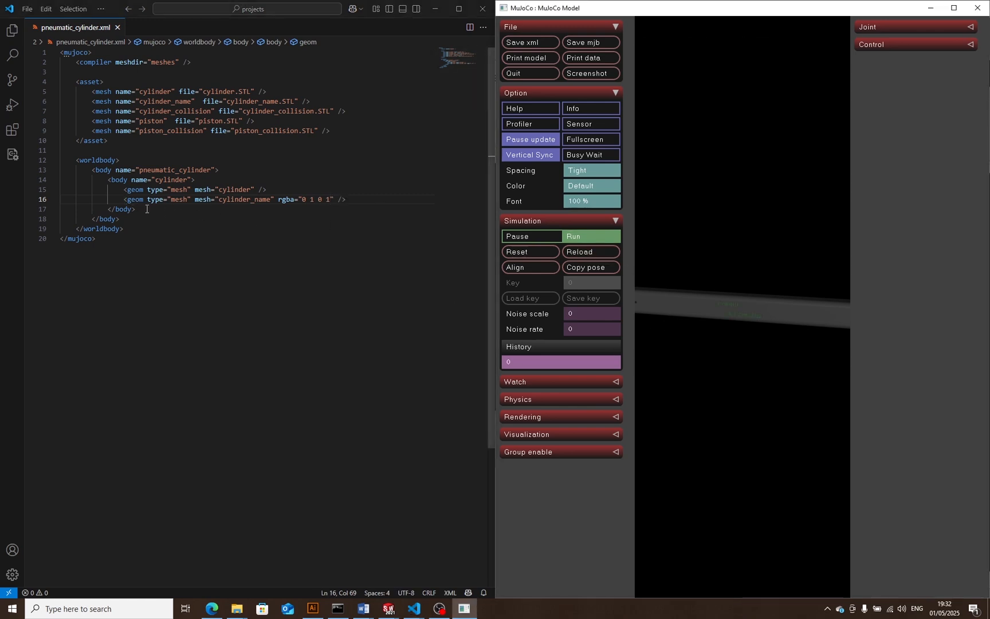
pyautogui.press('enter')
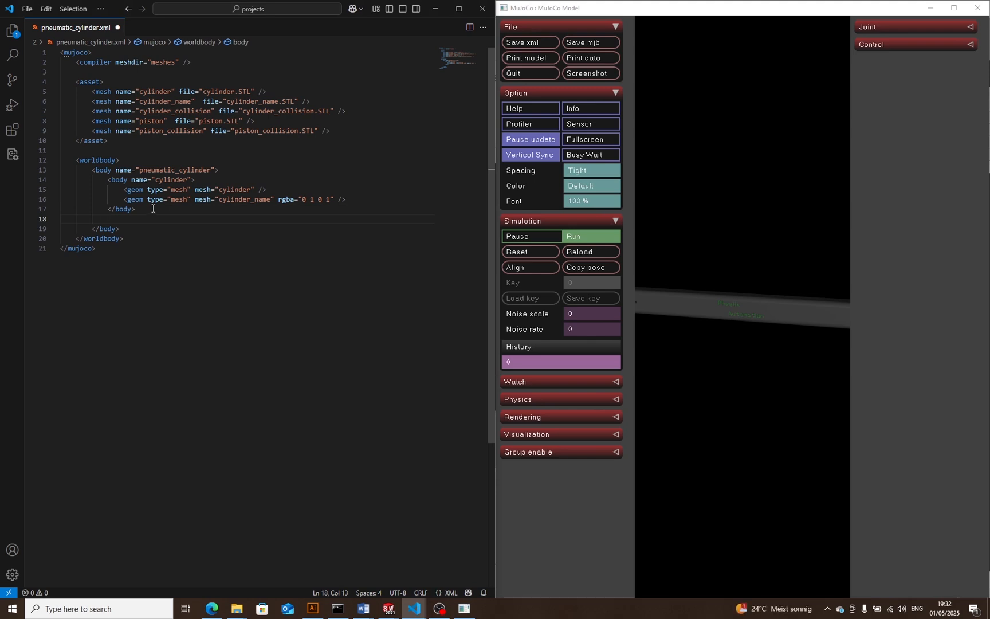
pyautogui.write('b')
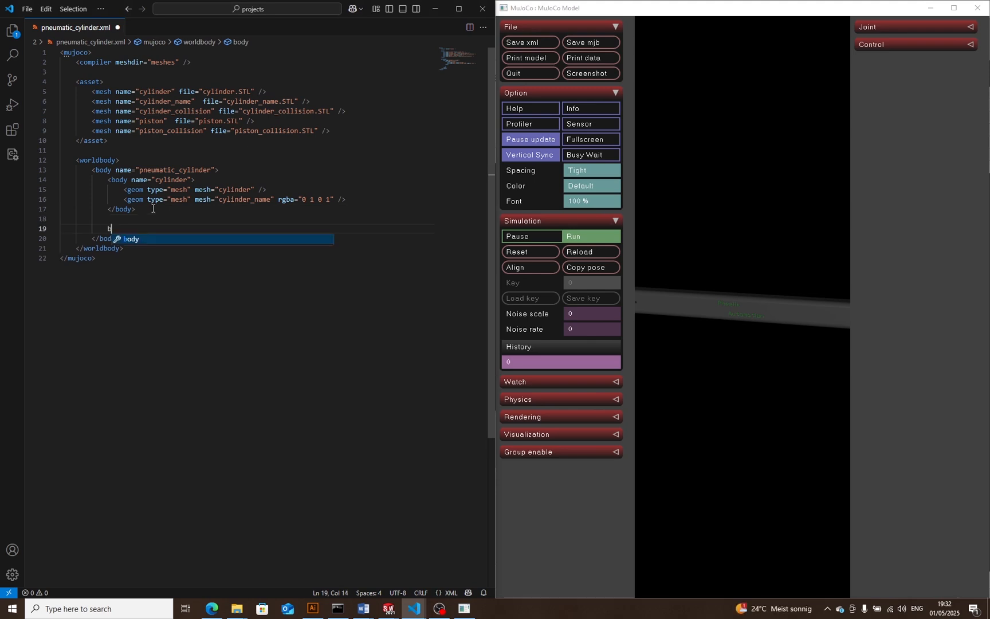
pyautogui.write('ody>')
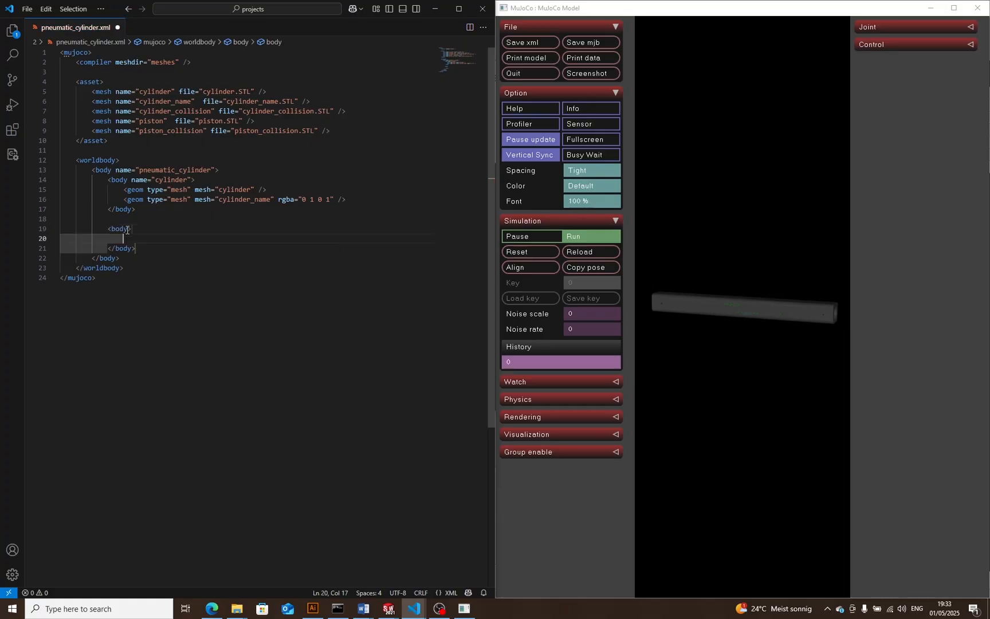
# Add a piston mesh geom and a slide joint piston_joint to the new body.
pyautogui.write('<geom type="mesh" mesh="" />')
pyautogui.write('<joint ty')
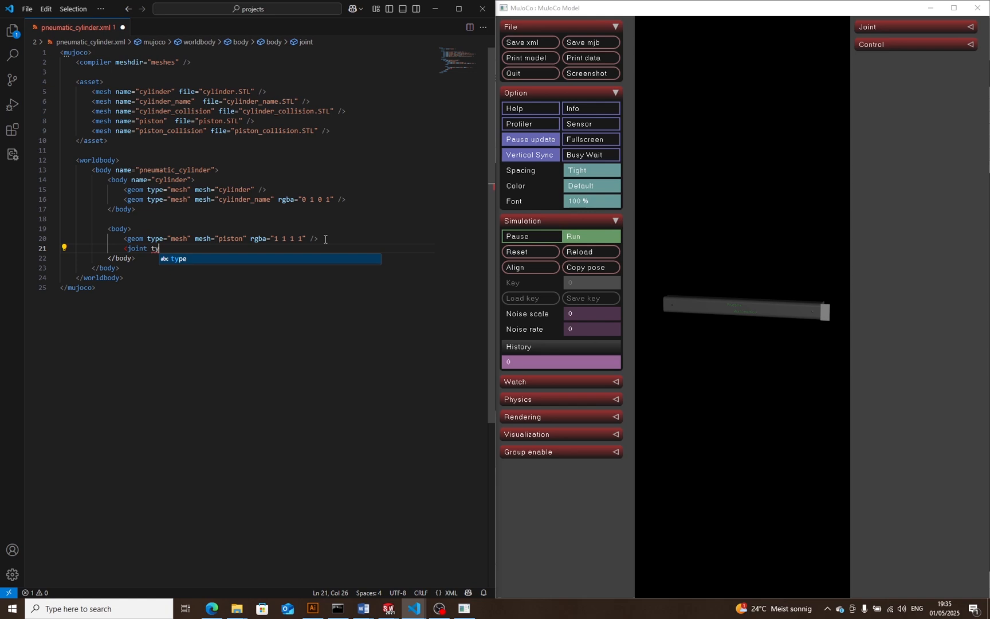
pyautogui.write('name="piston_joint" type="slide" axis="0 1 0 0" />')
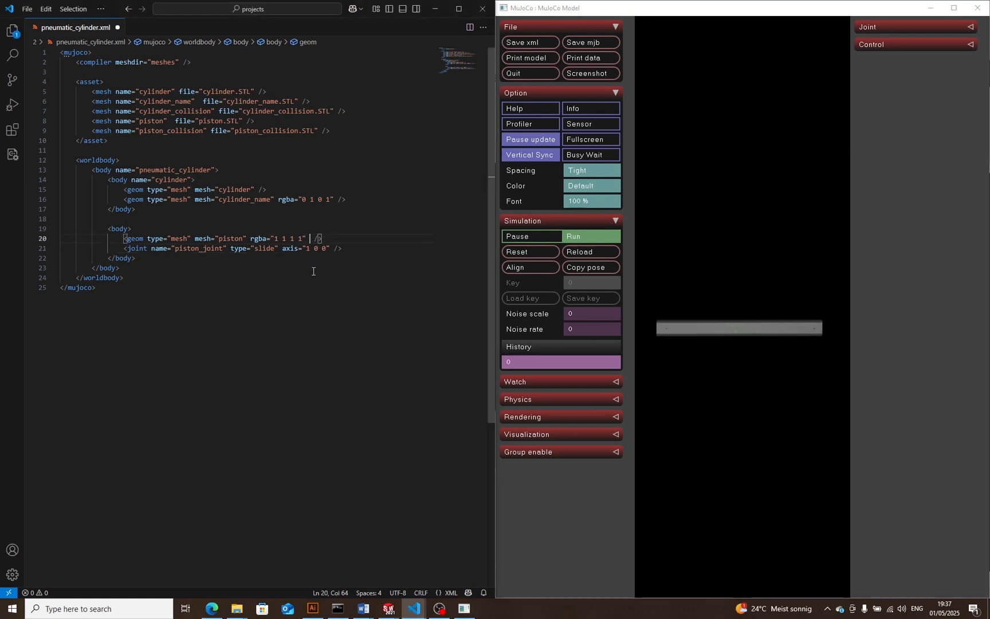
# Disable collisions on cylinder and piston geoms with contype="0" conaffinity="0".
pyautogui.write('contype="0" conaffinity="0"')
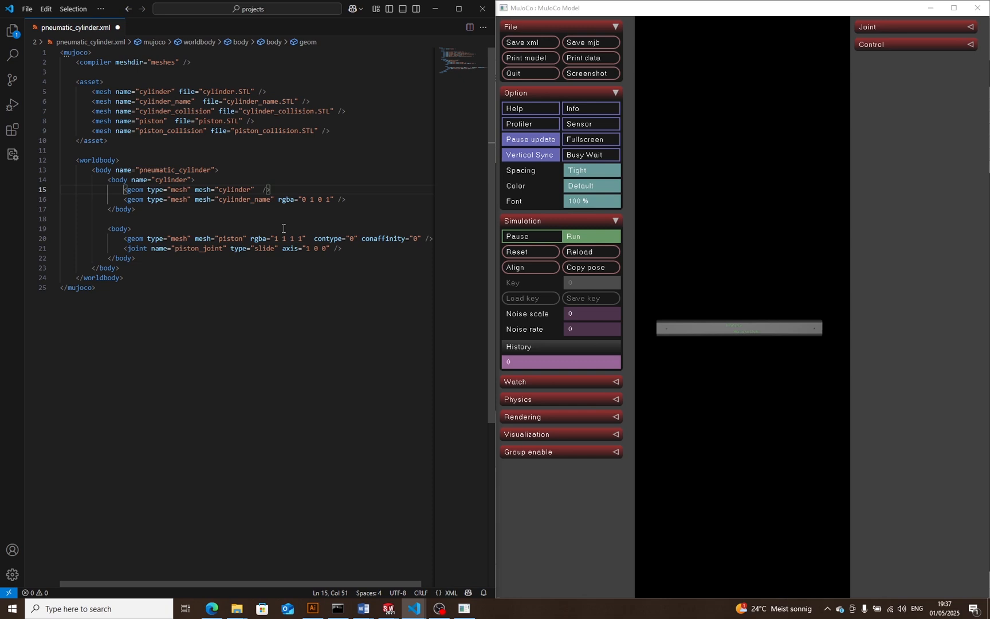
pyautogui.write('contype="0" conaffinity="0"')
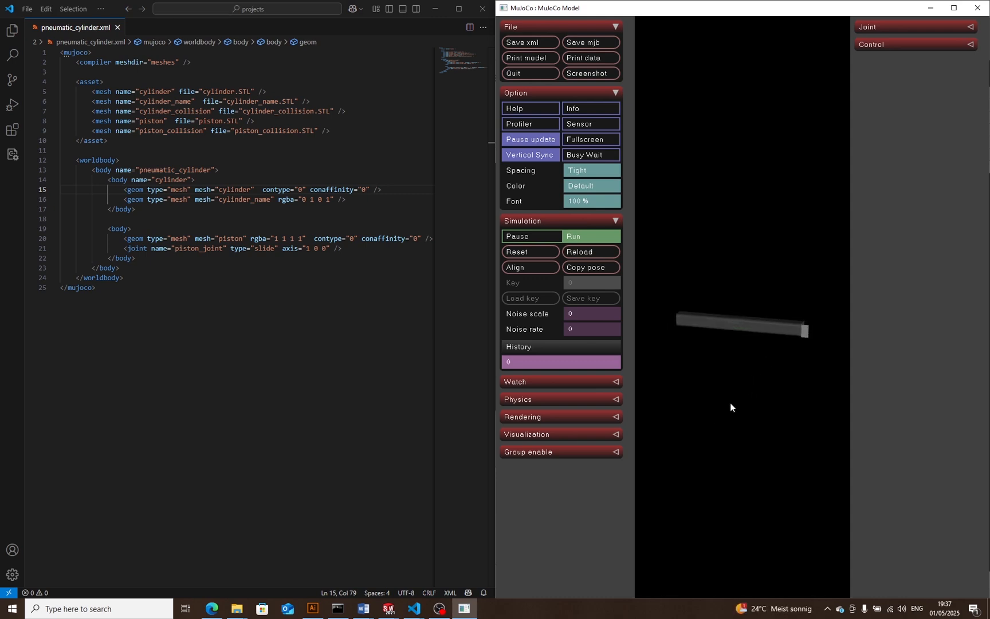
pyautogui.moveTo(807, 335)
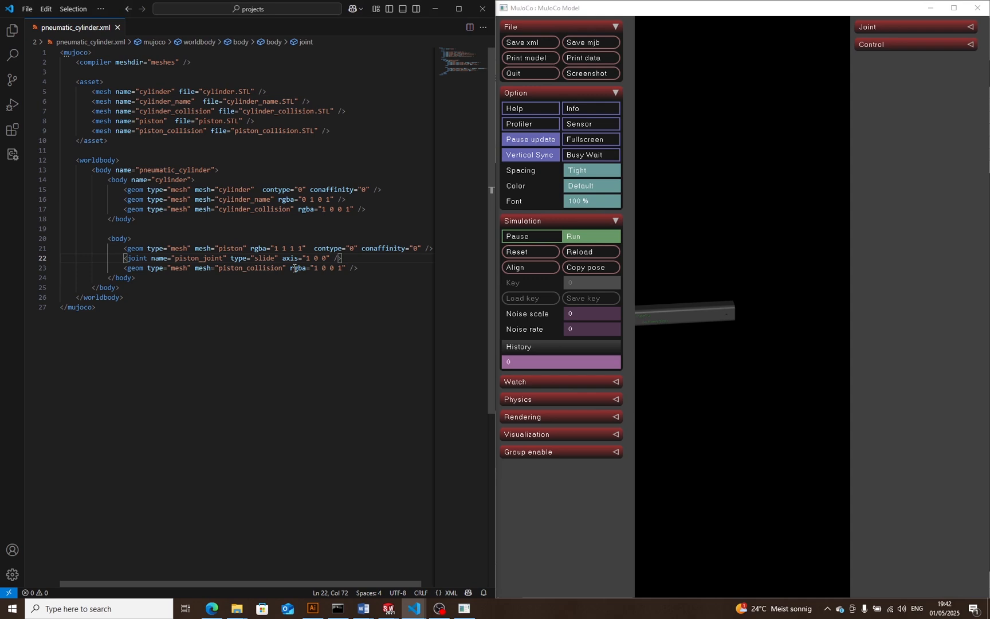
# Limit piston_joint with range="0 1" and reload the model.
pyautogui.write('range="0 1"')
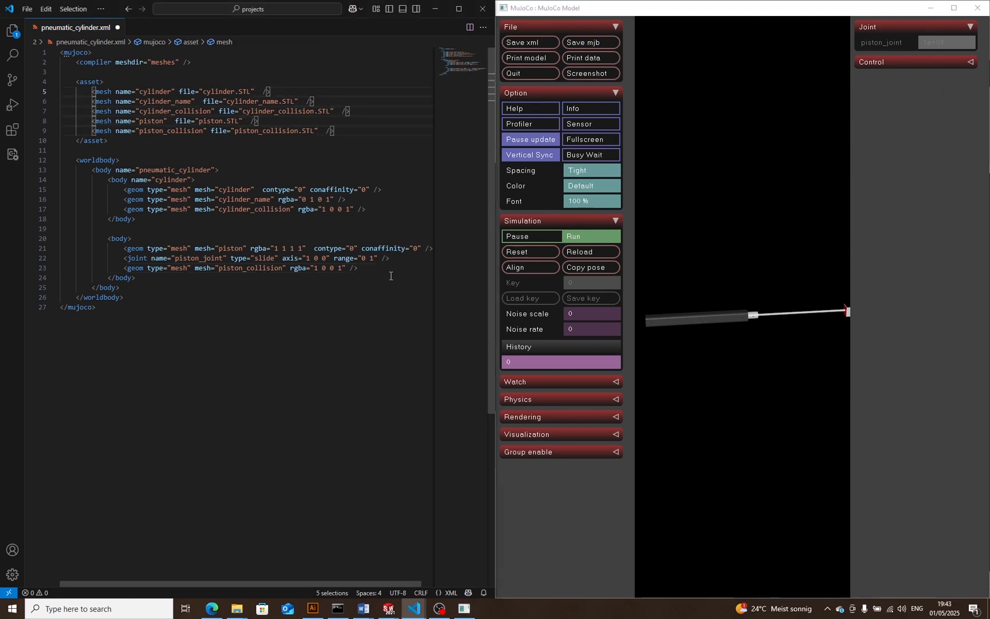
# Add scale="0.001 0.001 0.001" to every mesh asset.
pyautogui.write('scale="0.001 0.001 0.001"')
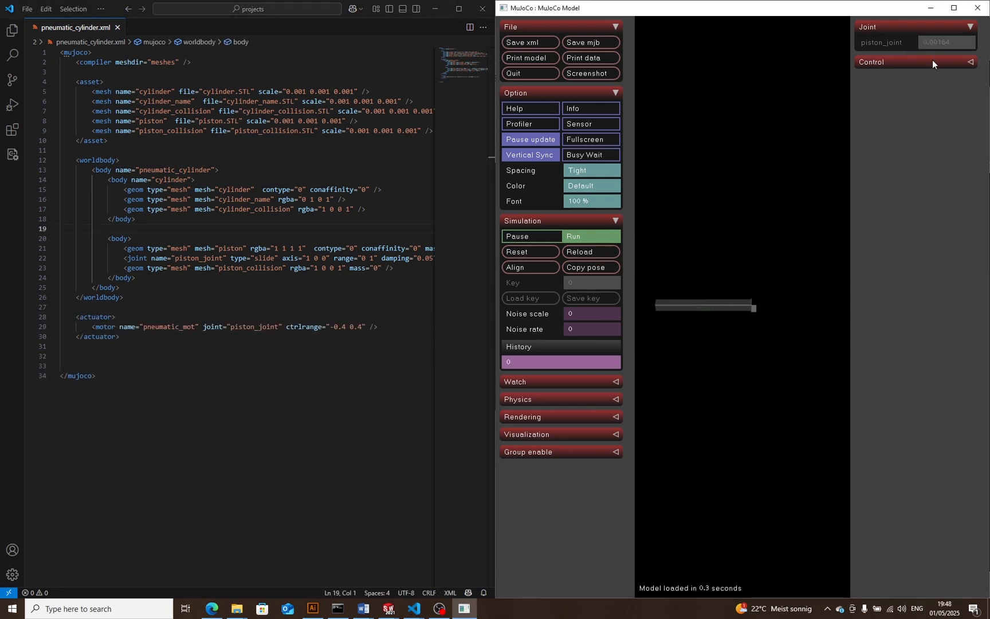
# Adjust the viewer control while the sensor bodies and sensor block are set up.
pyautogui.click(915, 62)
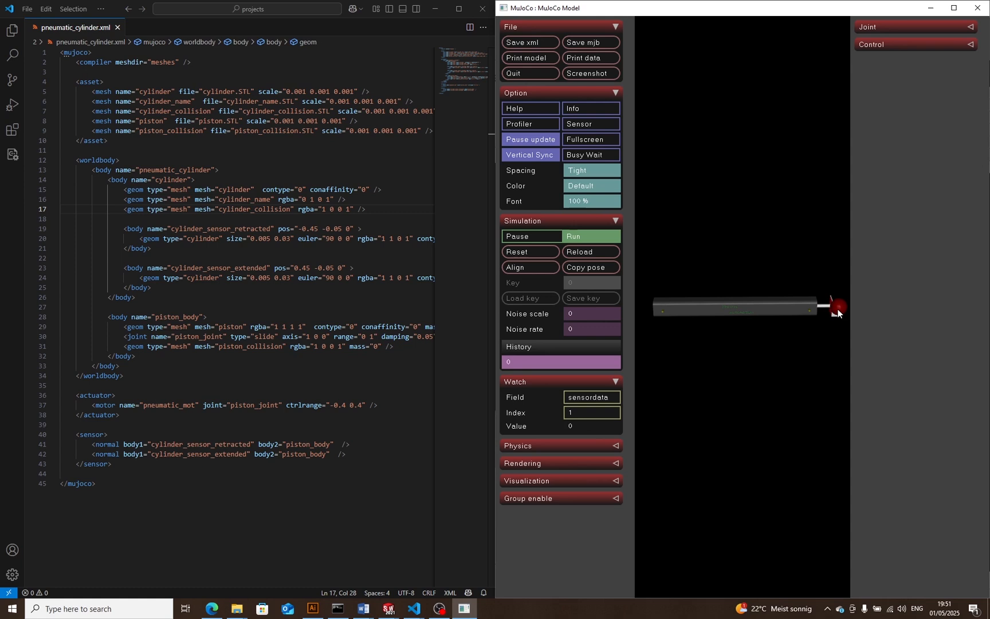
# Set the Watch index to 4 to track a different sensordata entry.
pyautogui.click(590, 413)
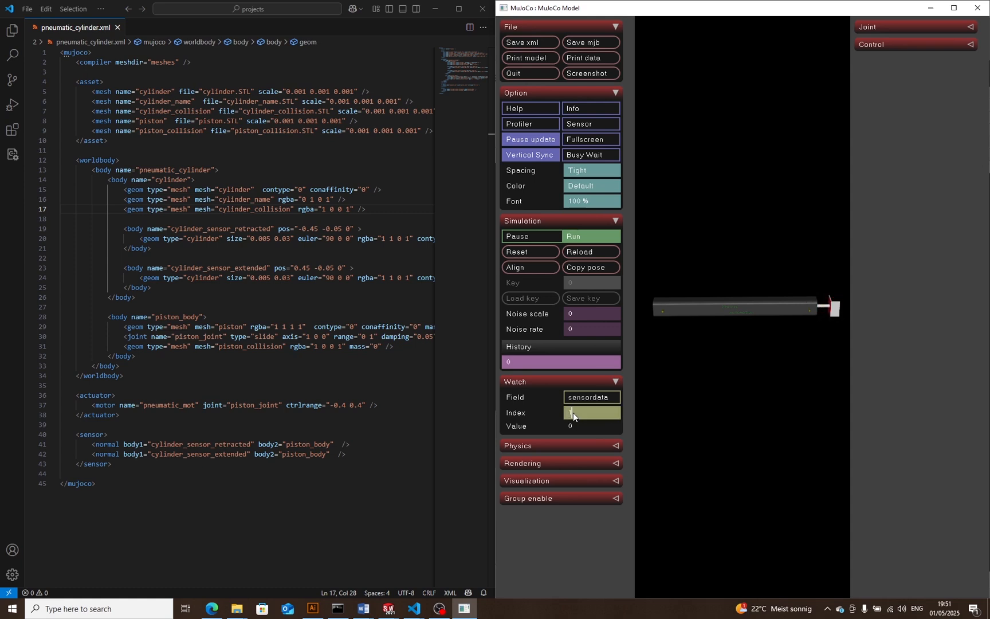
pyautogui.write('4')
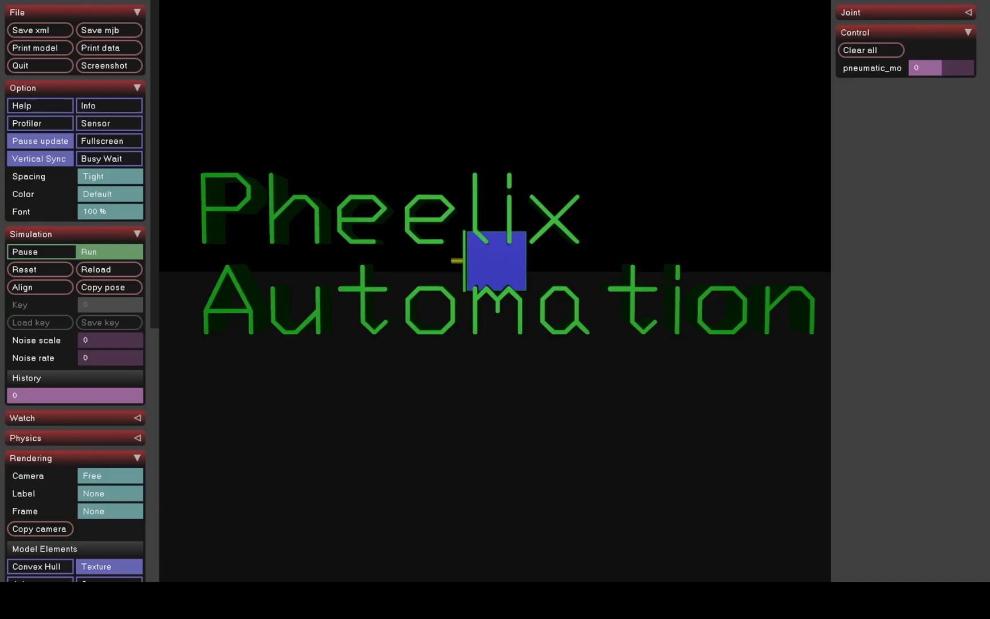
# Raise the pneumatic_mot control slider to about 0.156 to push the piston.
pyautogui.moveTo(916, 68); pyautogui.dragTo(952, 68)
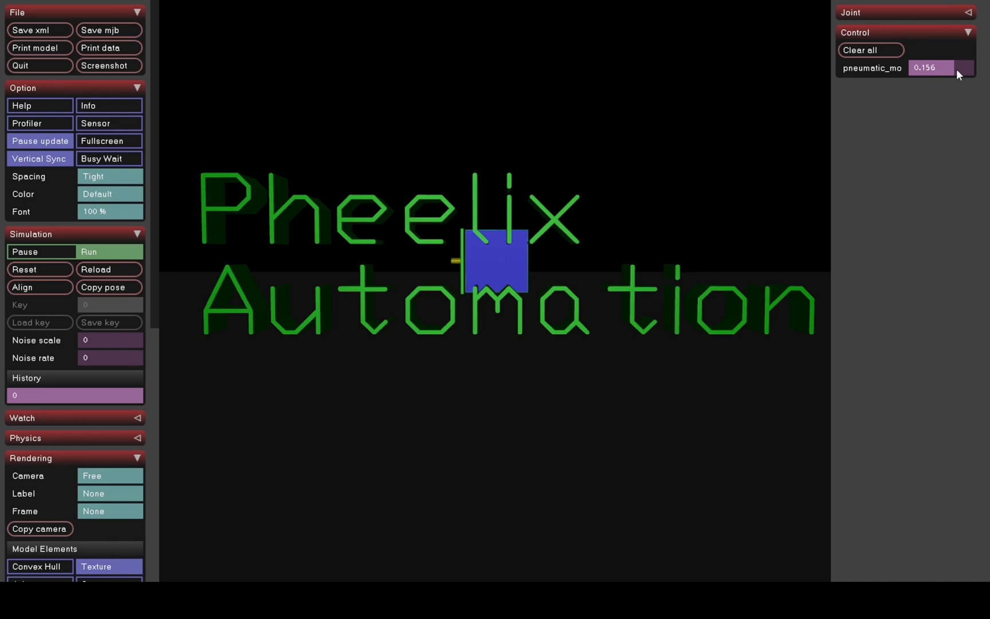